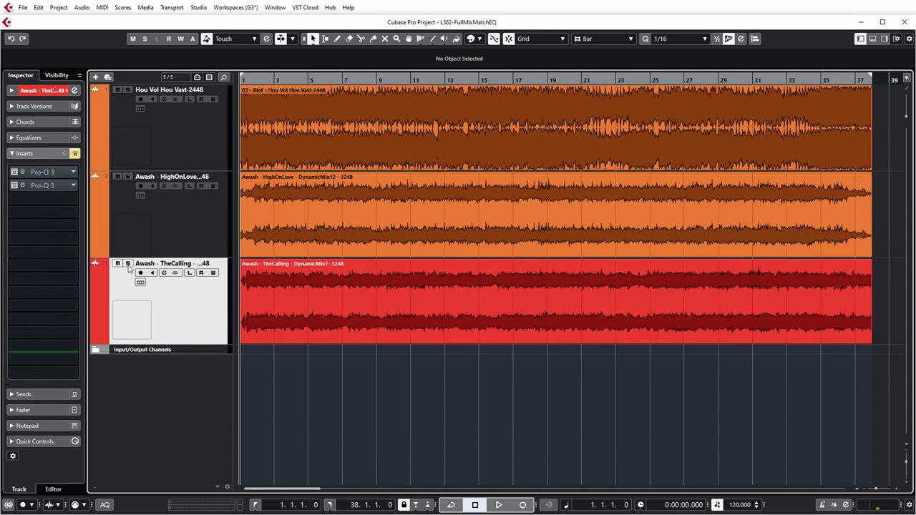
Step: Solo the 'Hou Vol Hou Vast' reference track and play it back to about bar nine
left_click(498, 504)
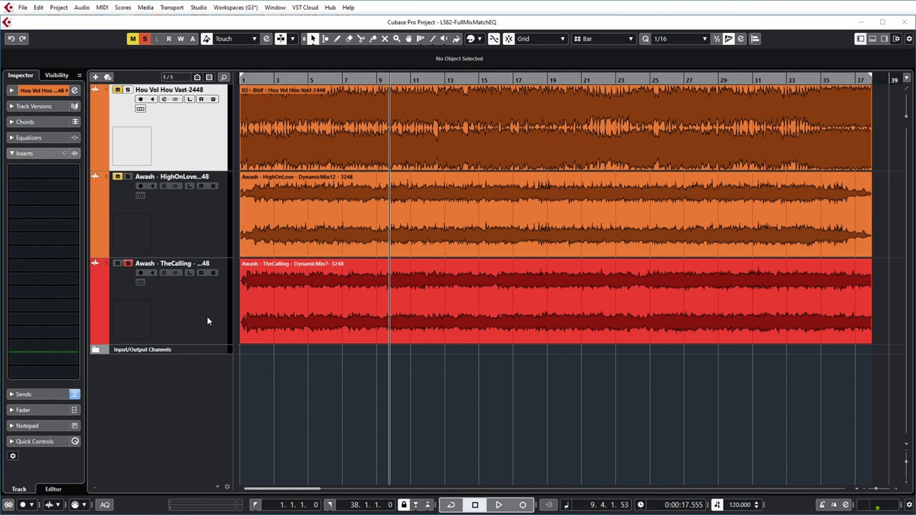
Step: Select TheCalling track and open its first Pro-Q 3 insert to view the matched curve
left_click(164, 263)
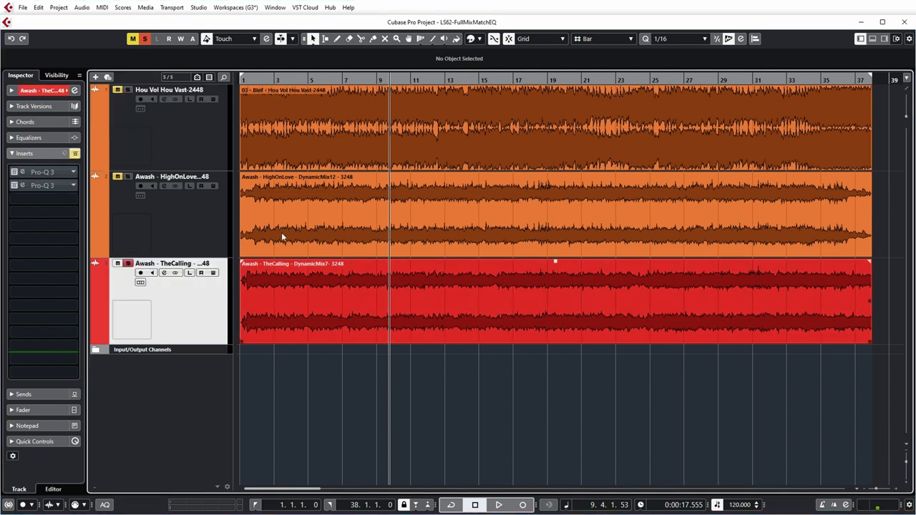
left_click(43, 172)
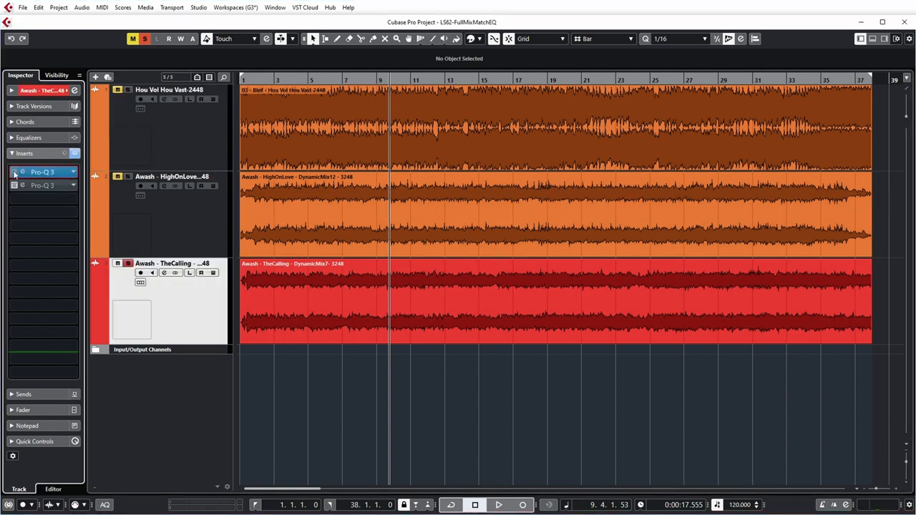
left_click(43, 171)
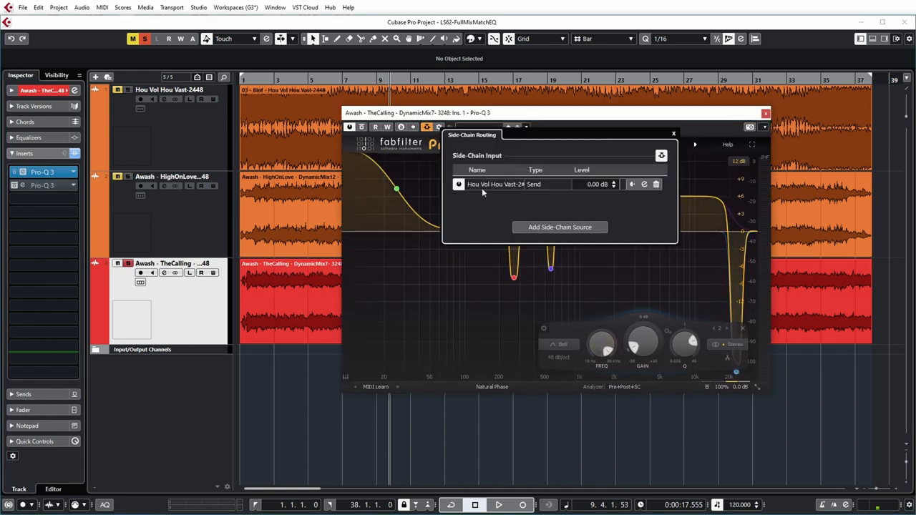
mouse_move(520, 206)
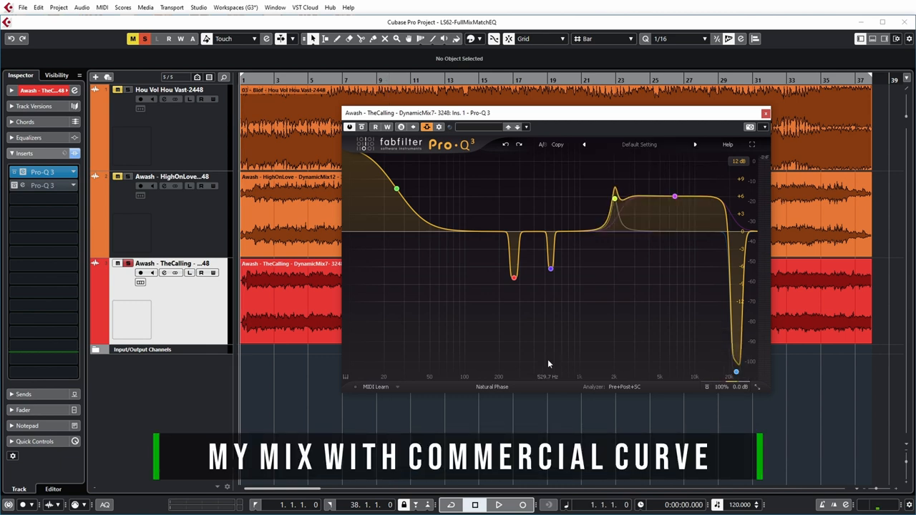
left_click(498, 505)
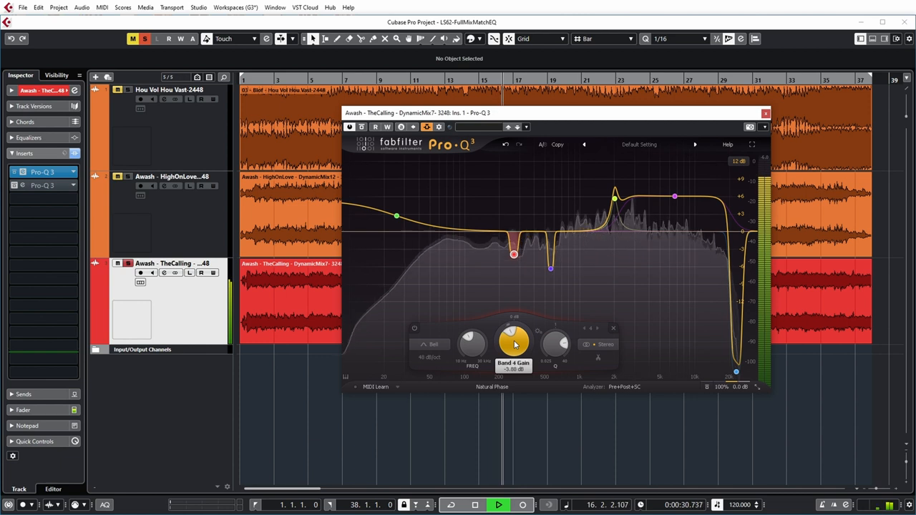
Step: Raise the 557 Hz low-mid notch in Pro-Q 3 to make its cut shallower
left_click_drag(550, 268, 550, 268)
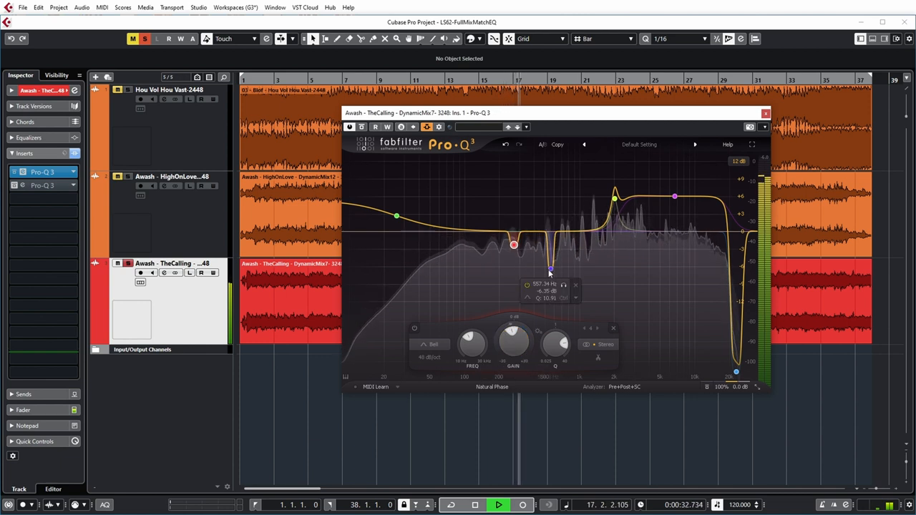
left_click_drag(549, 268, 550, 244)
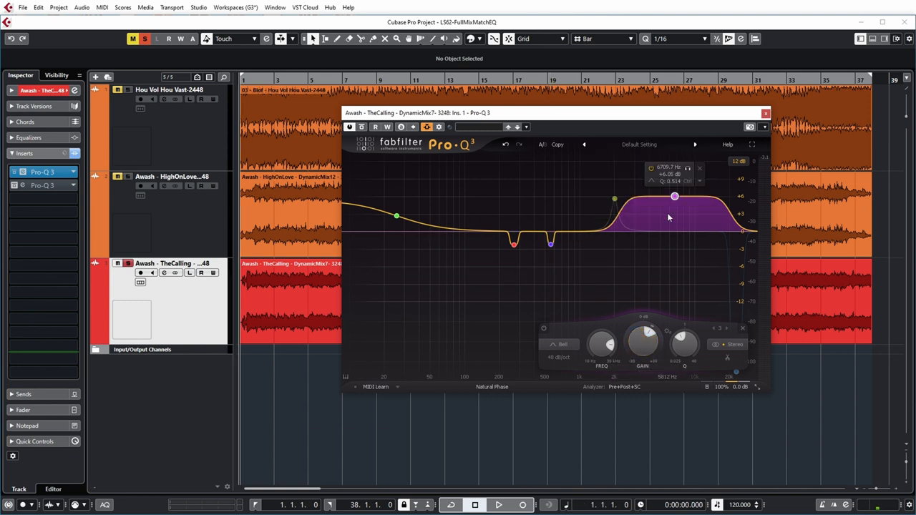
Step: Select the broad high-frequency shelf band and lower it to roughly +3 dB
left_click(498, 504)
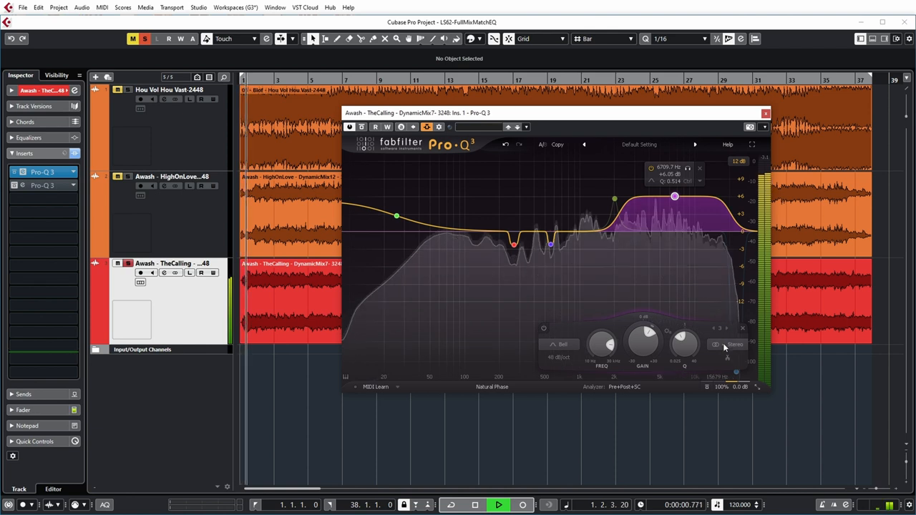
left_click_drag(644, 336, 647, 342)
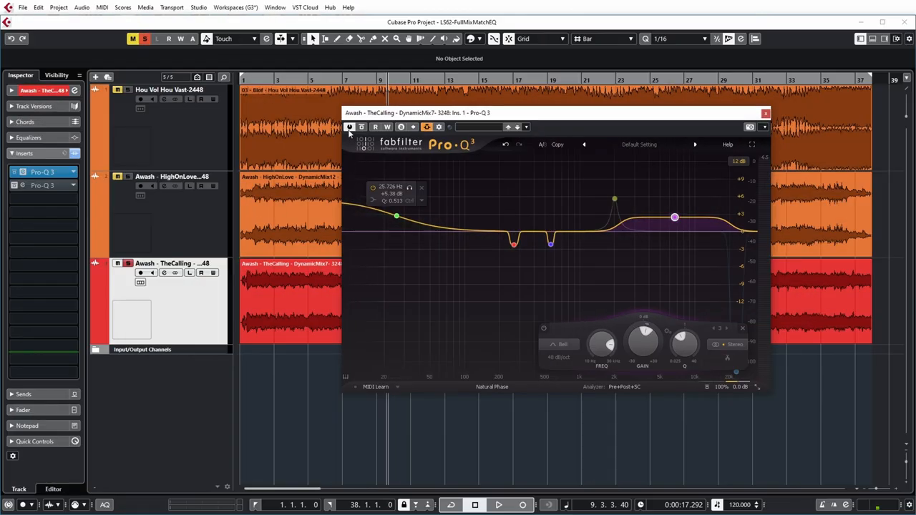
mouse_move(350, 127)
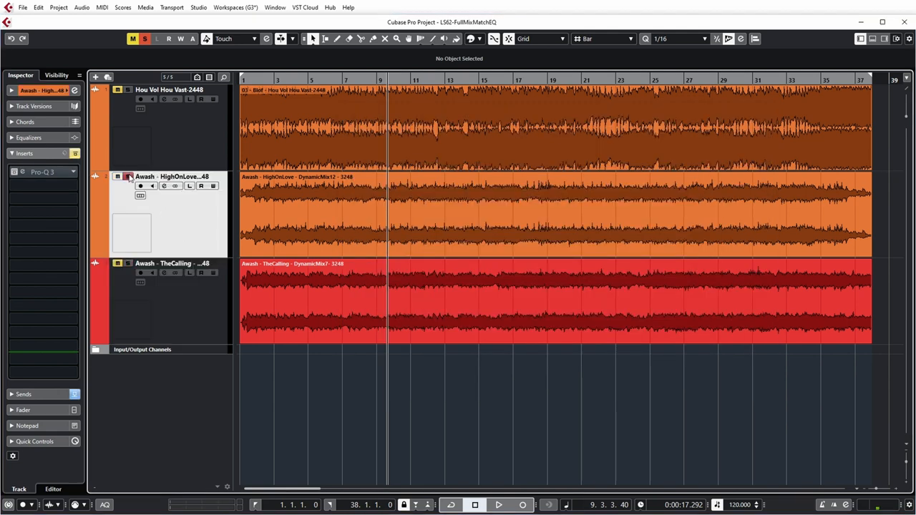
Step: Solo HighOnLove instead of TheCalling and return the playhead to the project start
left_click(128, 177)
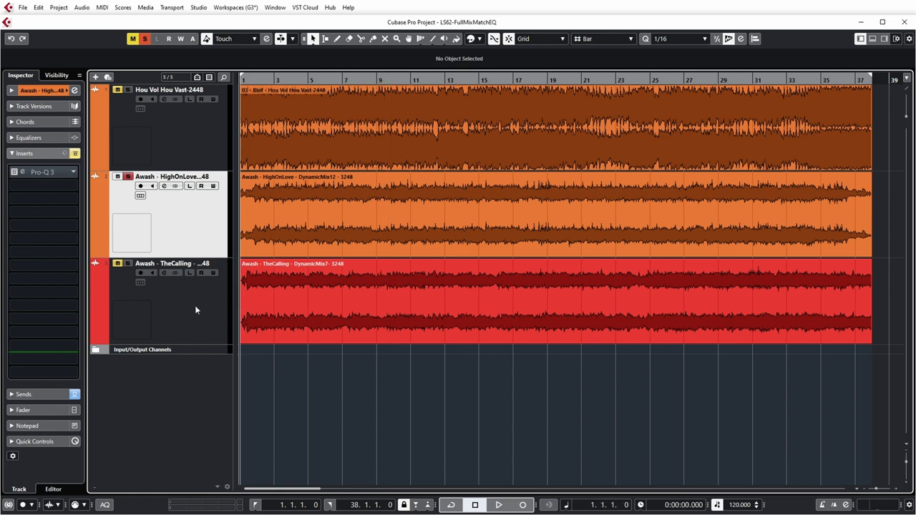
mouse_move(184, 249)
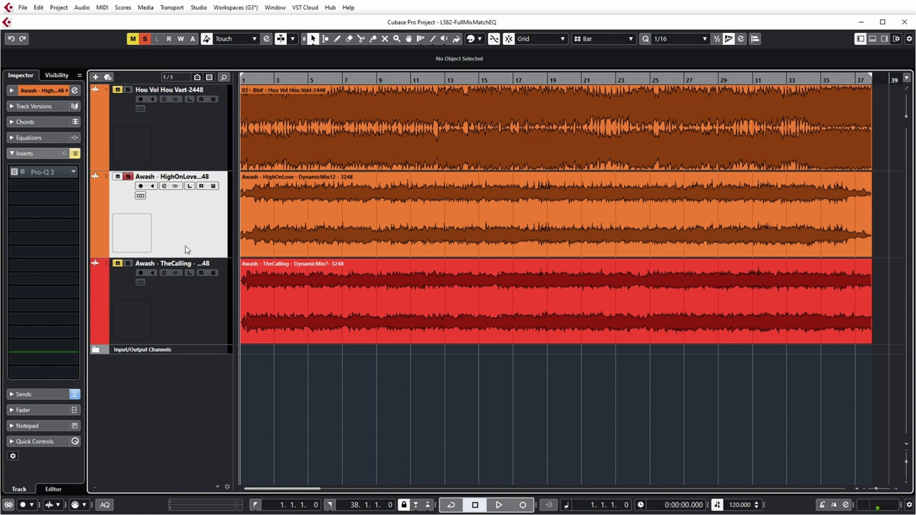
Step: Switch the solo from HighOnLove to TheCalling and play the project
left_click(498, 504)
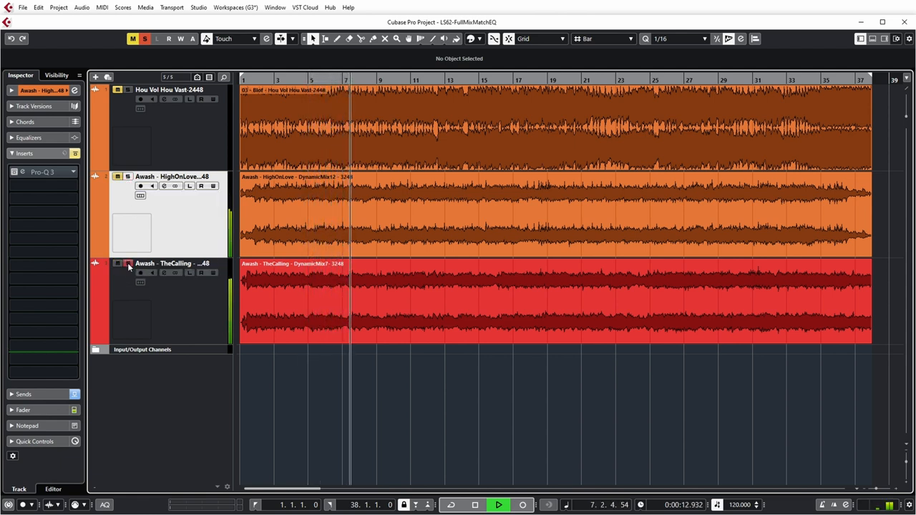
left_click(498, 504)
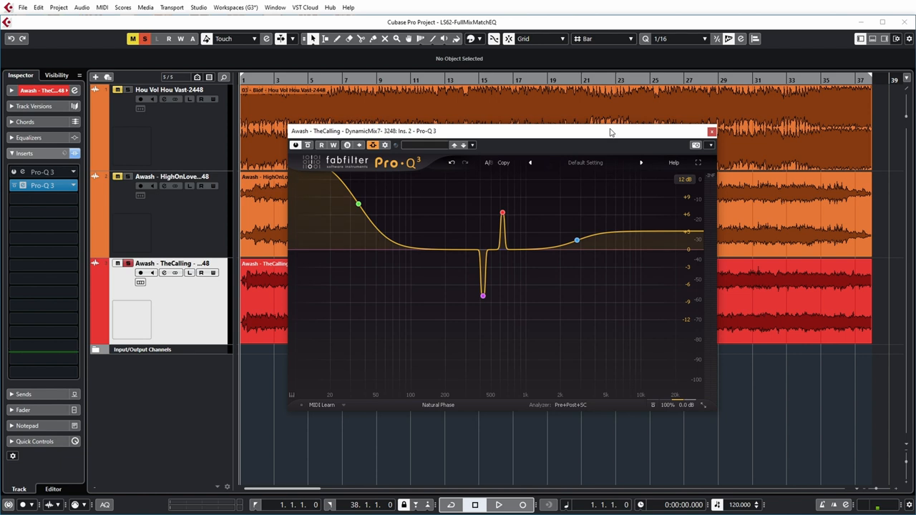
mouse_move(543, 137)
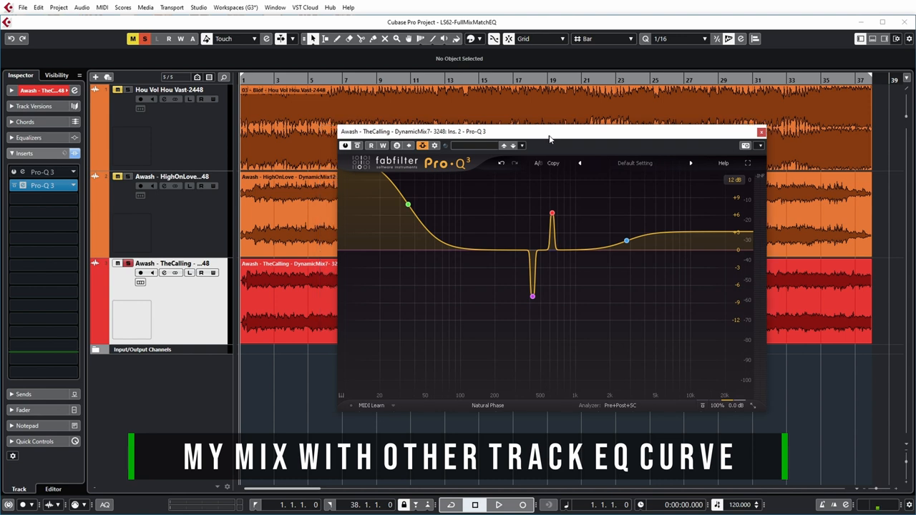
Step: Move TheCalling's second Pro-Q 3 window further right, showing its +15.5 dB low shelf
left_click_drag(551, 132, 683, 136)
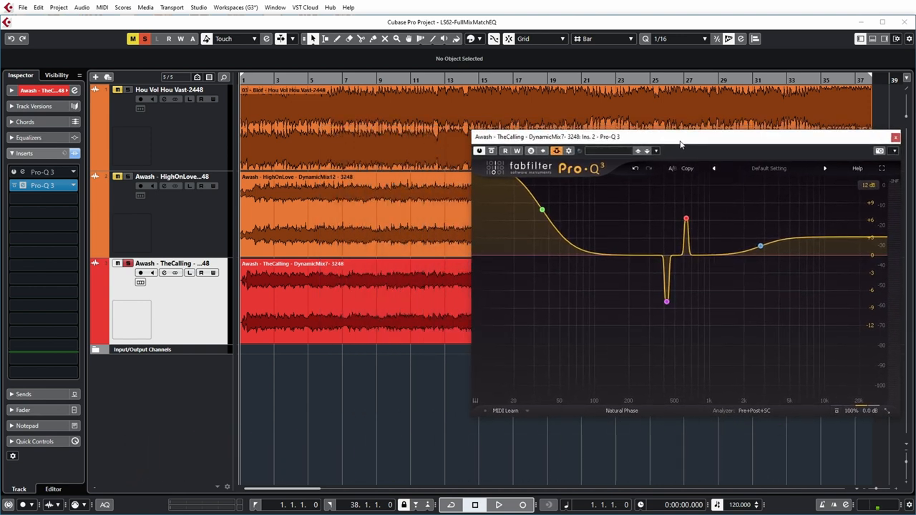
left_click(498, 504)
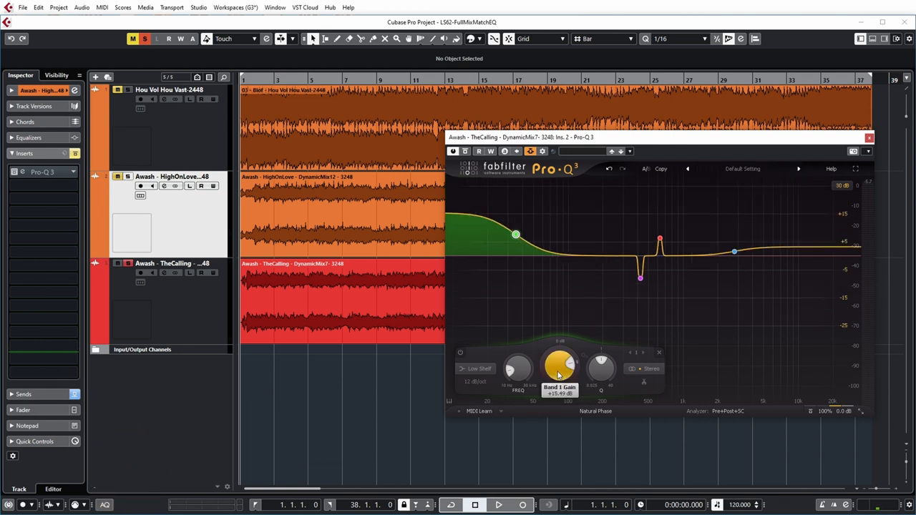
Step: Lower the green low-shelf gain from about +15.5 dB to about +6.3 dB
left_click_drag(558, 365, 558, 362)
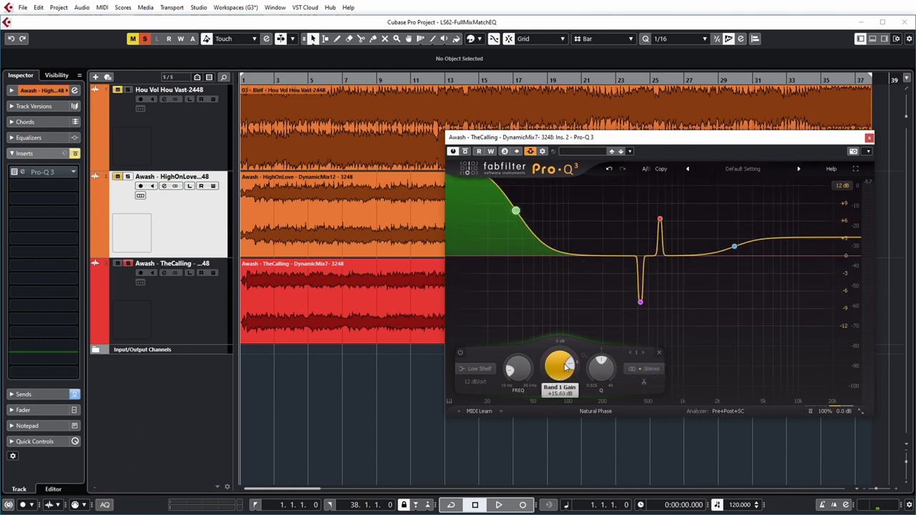
left_click_drag(559, 366, 560, 372)
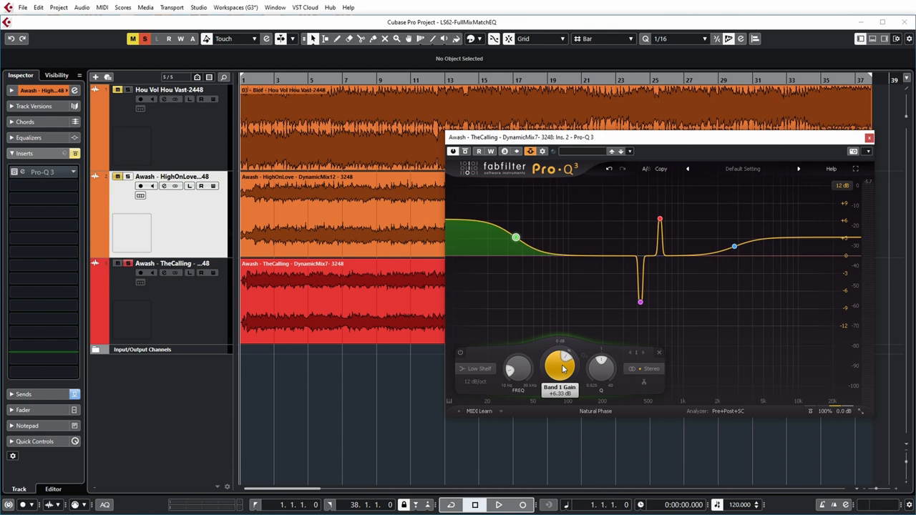
left_click(734, 246)
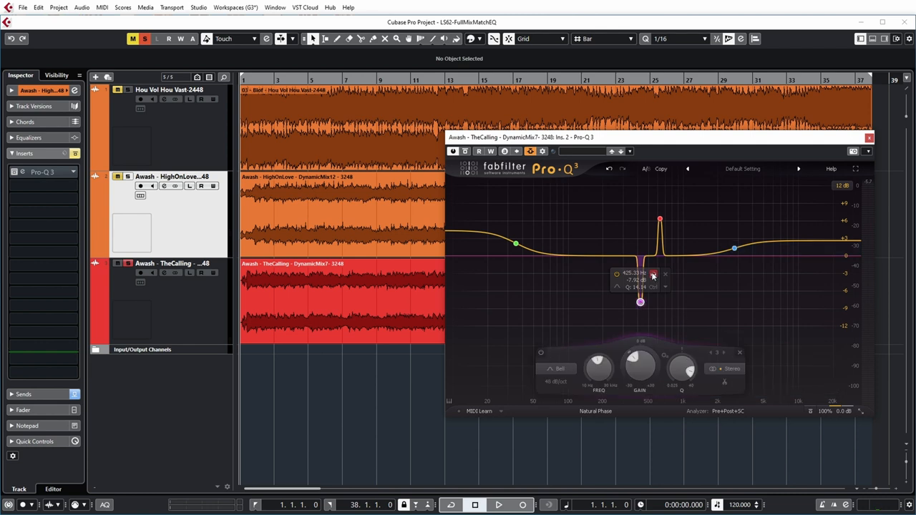
mouse_move(653, 276)
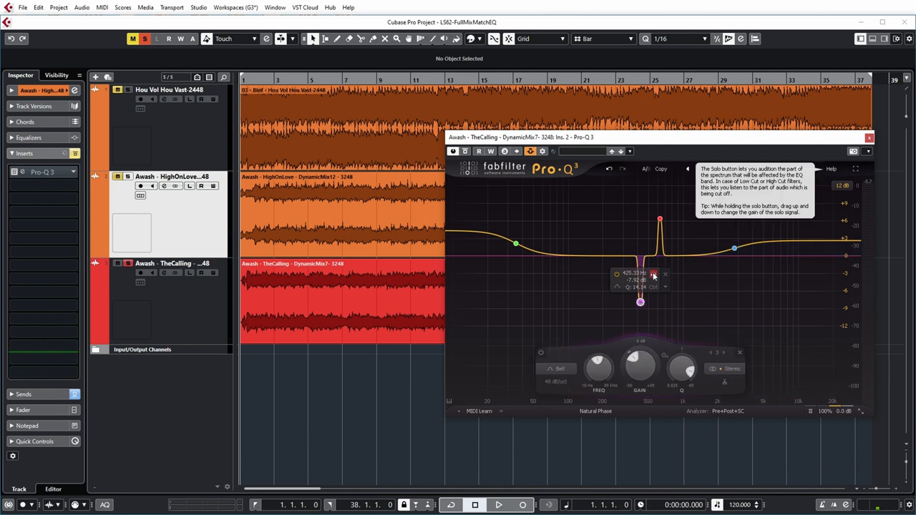
Step: Solo the 425 Hz cut band to audition it, then unsolo it
left_click(498, 505)
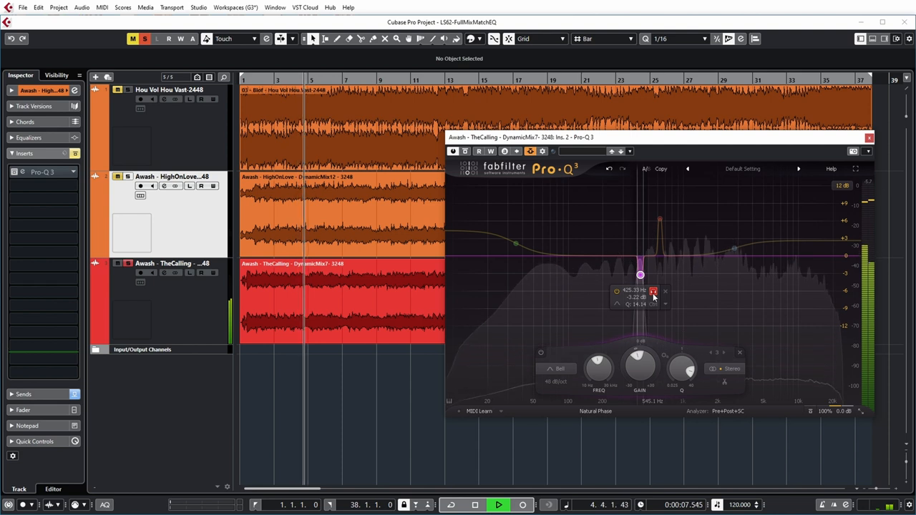
left_click(474, 504)
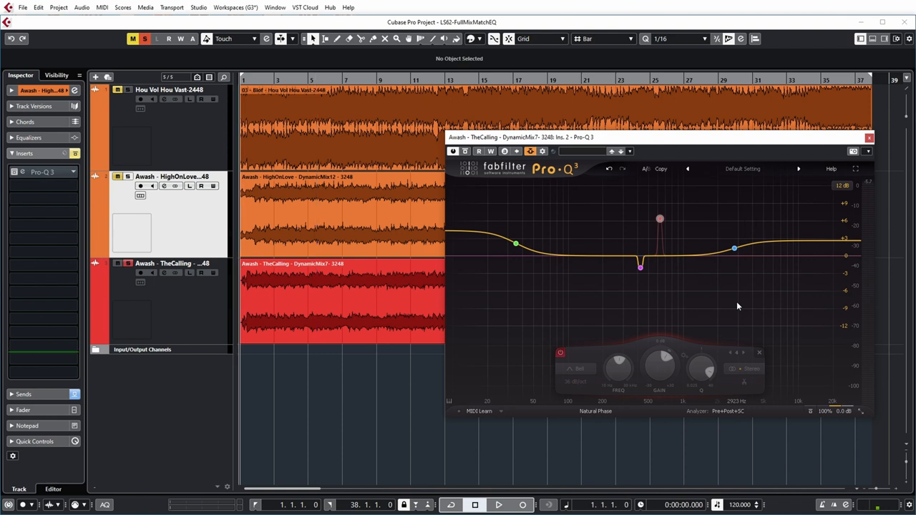
Step: Play TheCalling back through the toned-down Pro-Q 3 curve
left_click(498, 504)
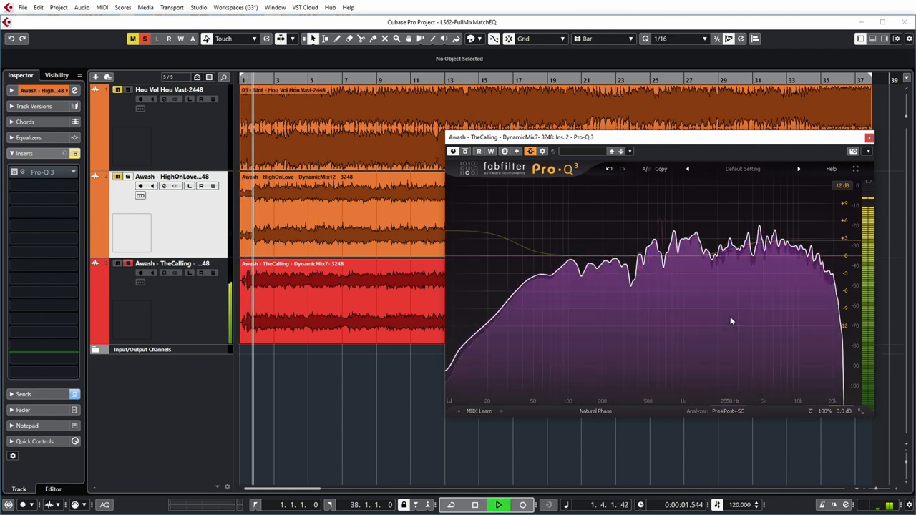